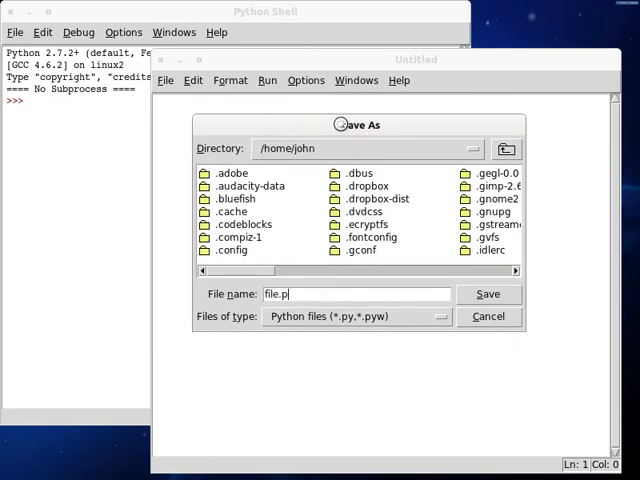
Step: Save the script as file.py and write the shebang plus class Base with an empty __init__(self)
{"action": "left_click", "coordinate": [488, 294]}
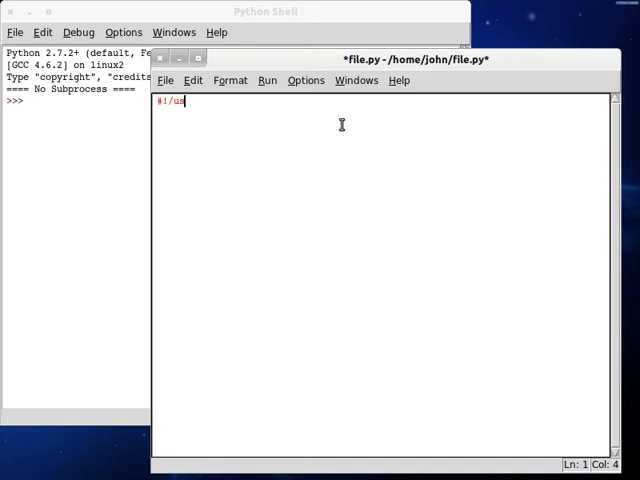
{"action": "type", "text": "r/bin/env python"}
{"action": "type", "text": "d"}
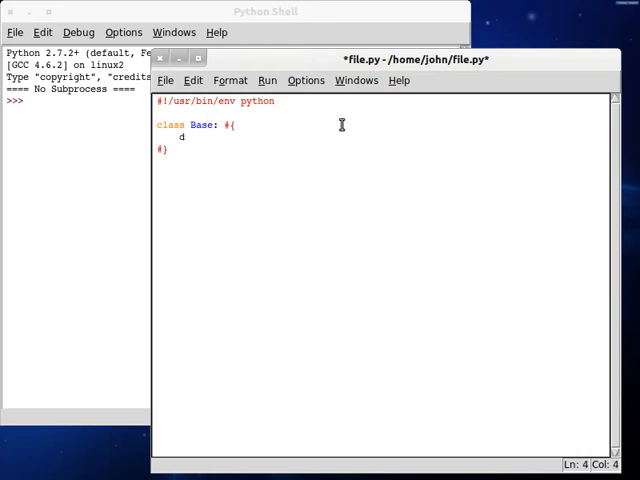
{"action": "type", "text": "ef __init__( self"}
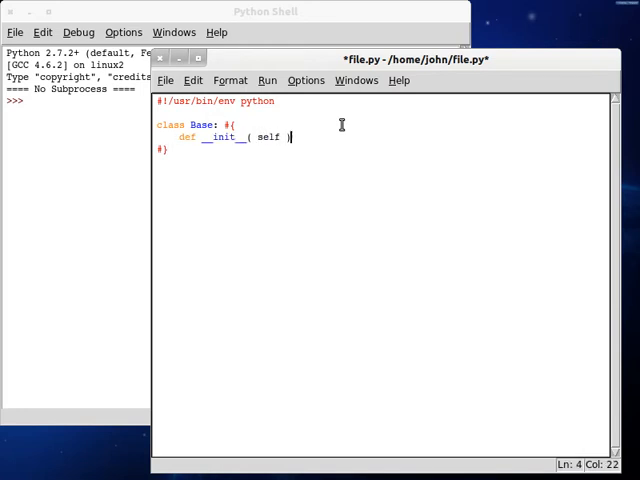
{"action": "type", "text": "): #{"}
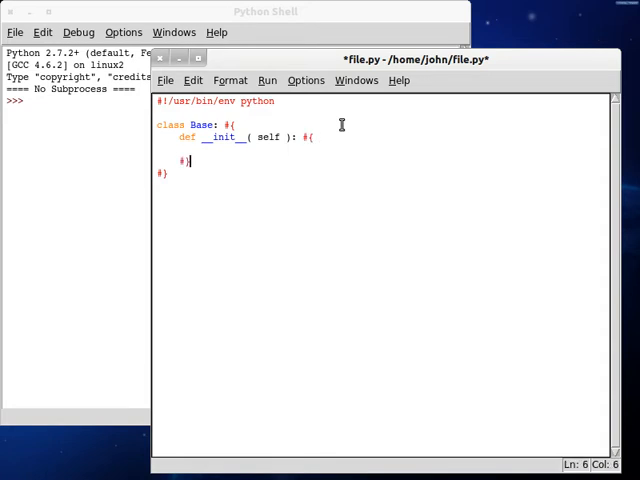
Step: Add the if __name__ == "__main__": guard that creates root = Base()
{"action": "type", "text": "if ()"}
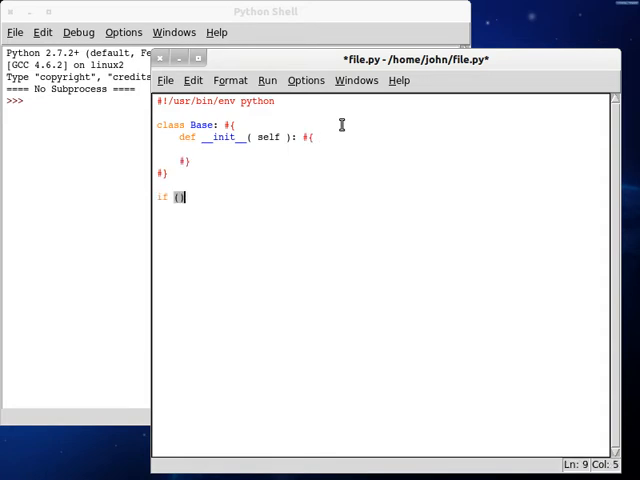
{"action": "type", "text": "__name__ =="}
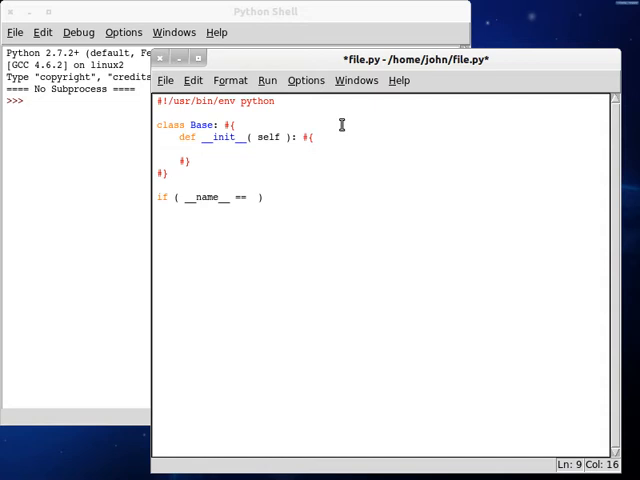
{"action": "type", "text": "\"__main__\""}
{"action": "left_click", "coordinate": [382, 222]}
{"action": "type", "text": "#}"}
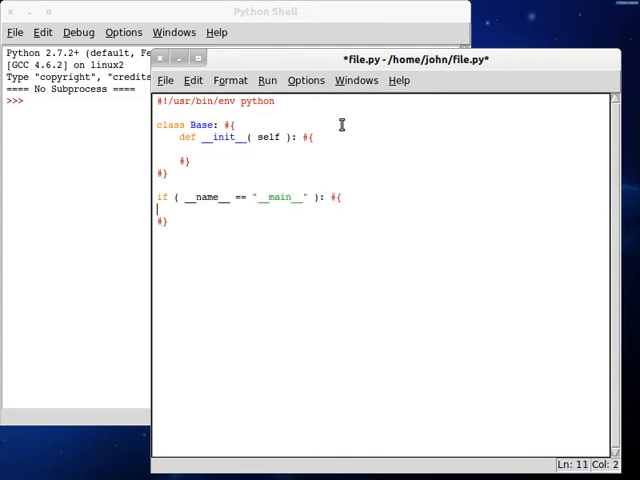
{"action": "type", "text": "root ="}
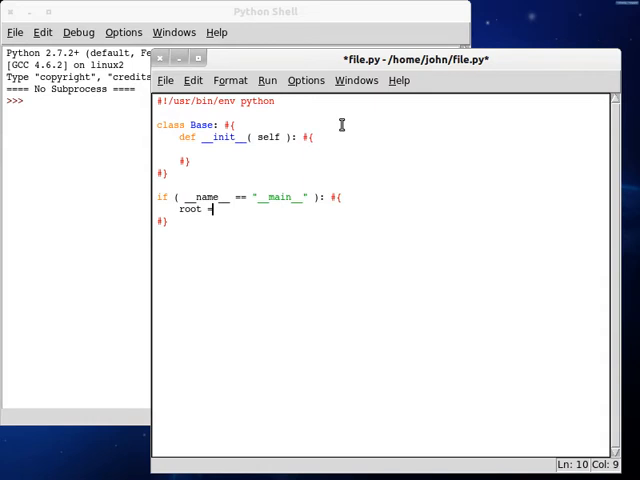
{"action": "type", "text": "Base();"}
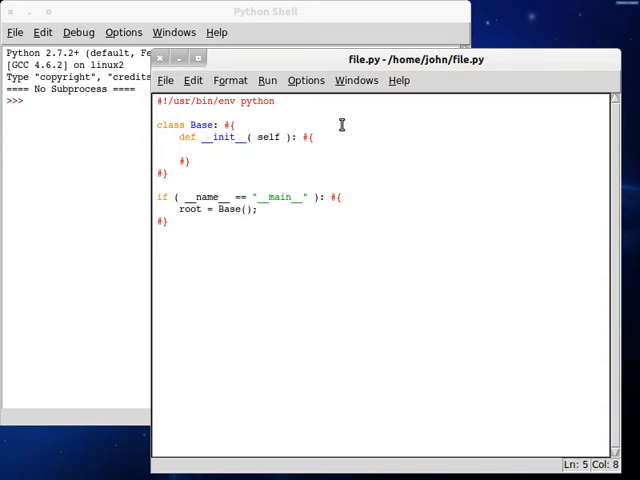
Step: Store self.list = ['This','is','a','list!'] in __init__, print it with trailing newlines, and run the script
{"action": "type", "text": "self."}
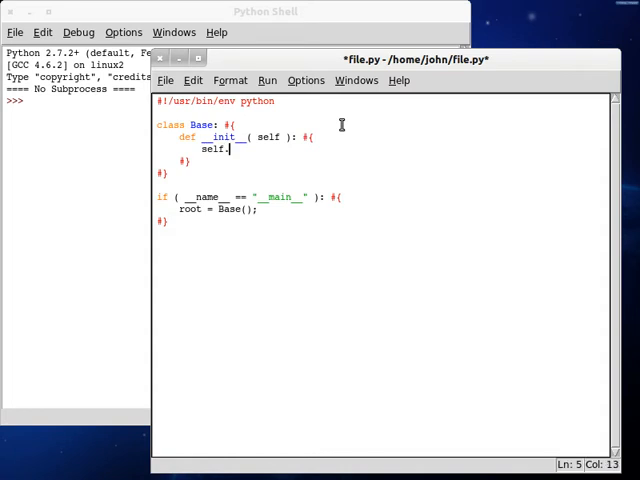
{"action": "type", "text": "list = [ 'This', 'is', 'a', ''"}
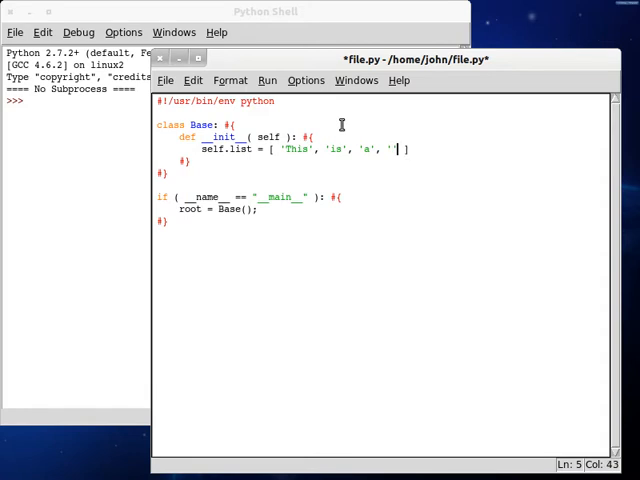
{"action": "type", "text": "list!"}
{"action": "type", "text": "p"}
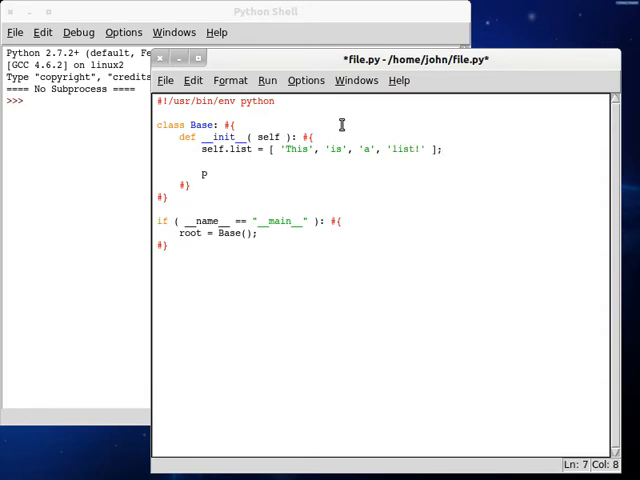
{"action": "type", "text": "rint(  )"}
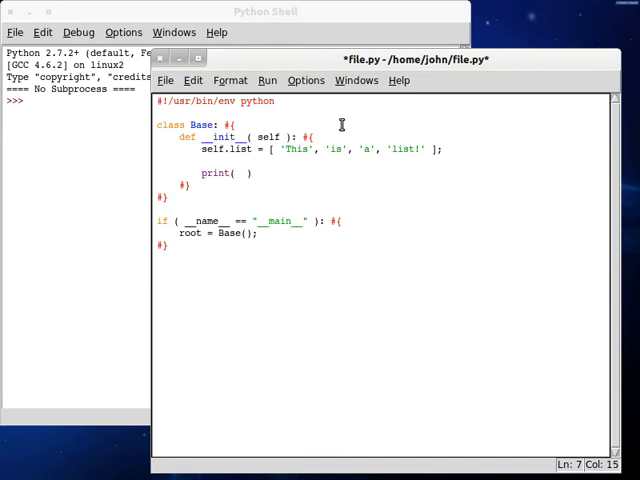
{"action": "type", "text": "self.list) + \"\\n\\n"}
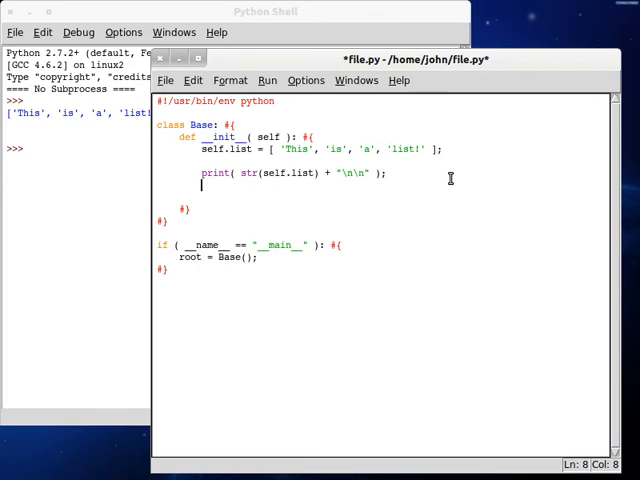
{"action": "double_click", "coordinate": [290, 148]}
{"action": "type", "text": "print(  "}
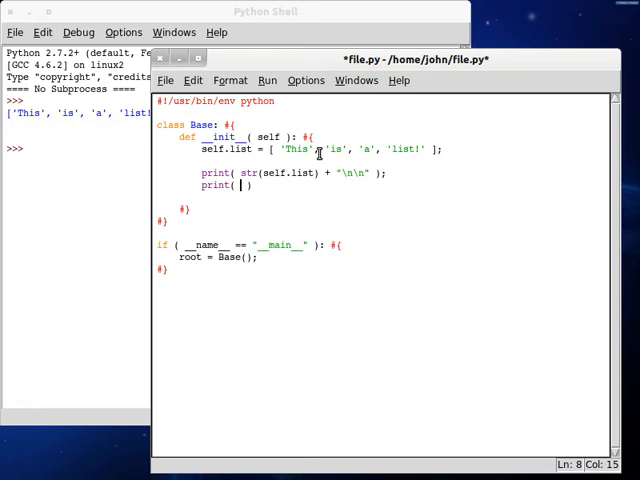
Step: Print self.list.index('is') and run the script to see the built-in result
{"action": "type", "text": "self.list."}
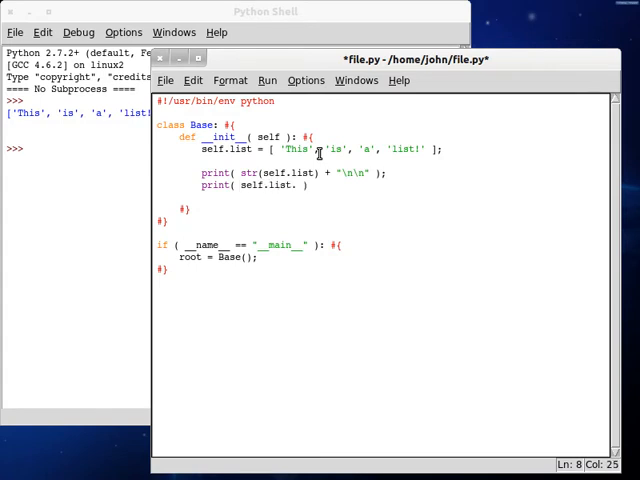
{"action": "type", "text": "index( 'is"}
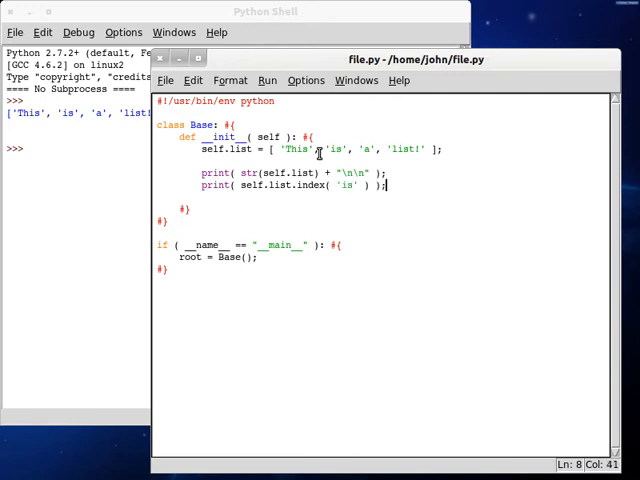
{"action": "double_click", "coordinate": [336, 148]}
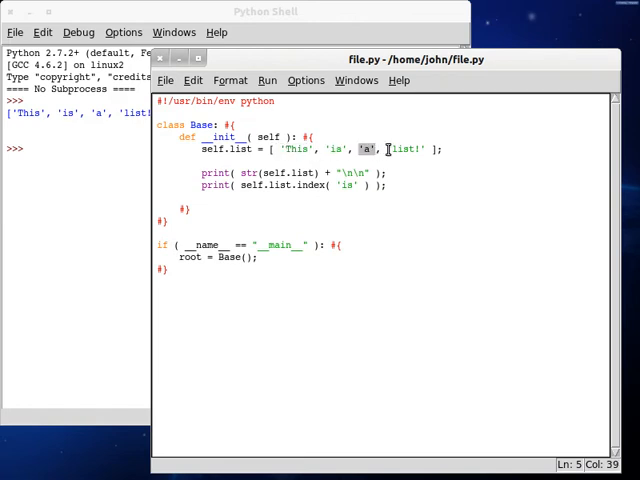
{"action": "double_click", "coordinate": [400, 148]}
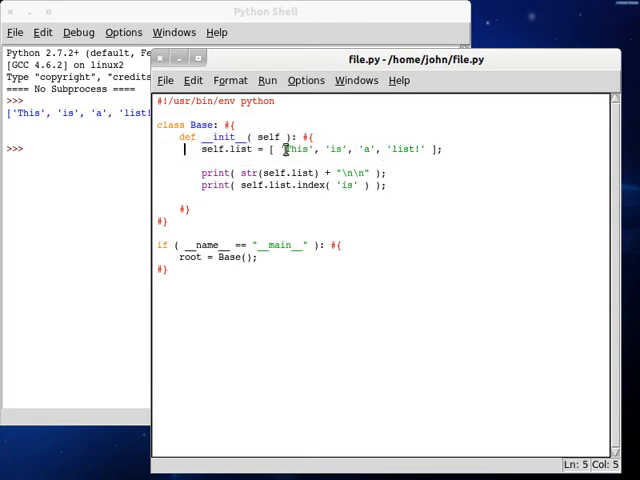
{"action": "double_click", "coordinate": [336, 148]}
{"action": "type", "text": ", 1"}
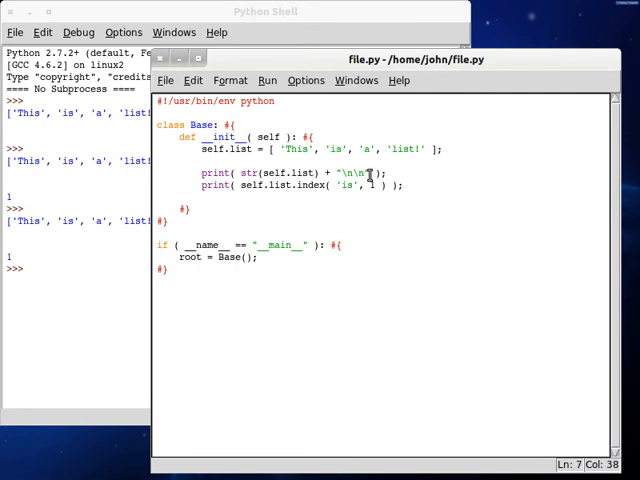
Step: Change the call to index('is', 2) then index('is', 0, 1) and rerun so the shell raises ValueError
{"action": "type", "text": "2"}
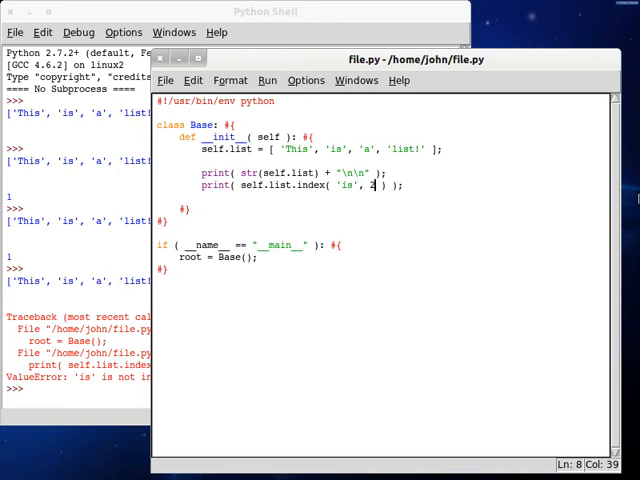
{"action": "type", "text": "0, 1"}
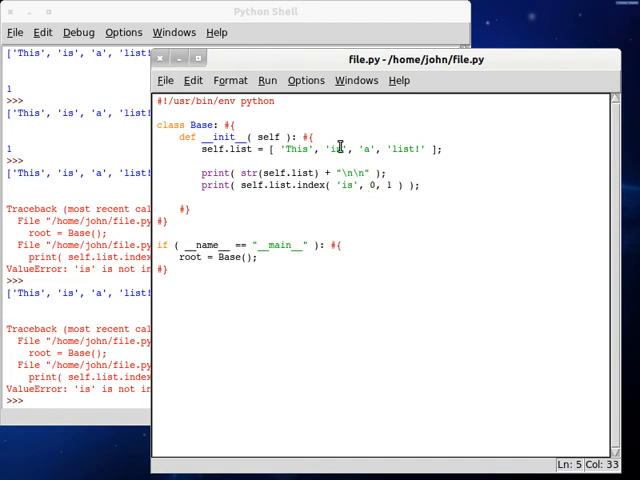
{"action": "left_click", "coordinate": [320, 148]}
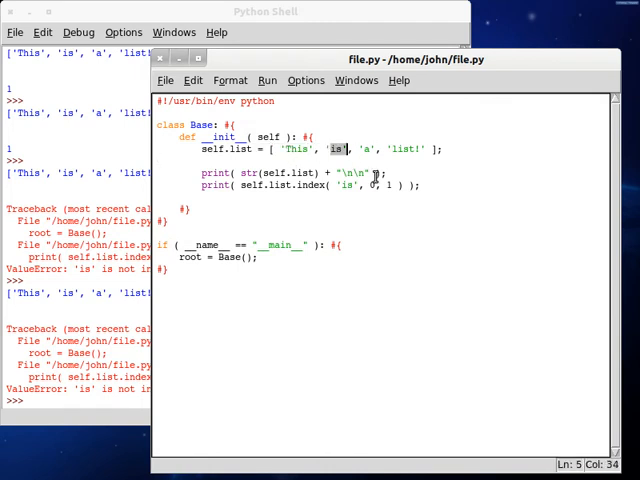
Step: Define def index(self, array, value, start, end=None) as the custom index method
{"action": "type", "text": "#"}
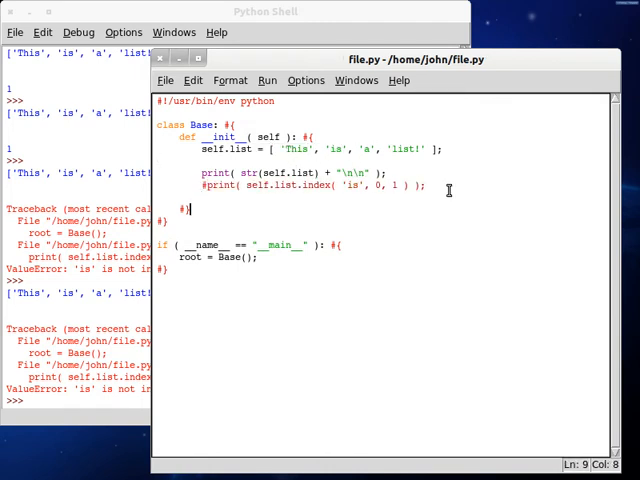
{"action": "type", "text": "def"}
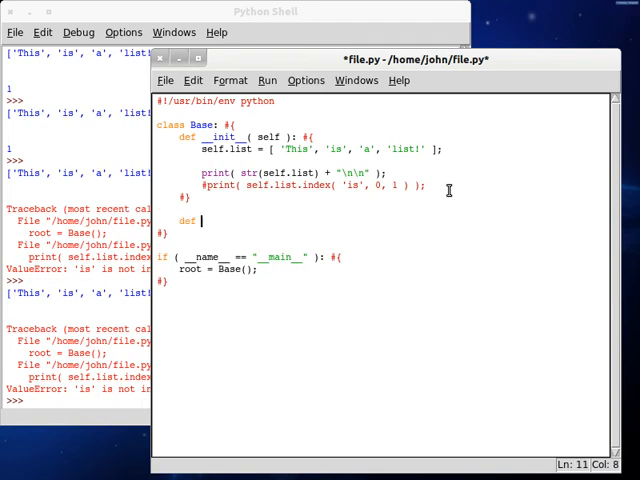
{"action": "type", "text": "index( self, array"}
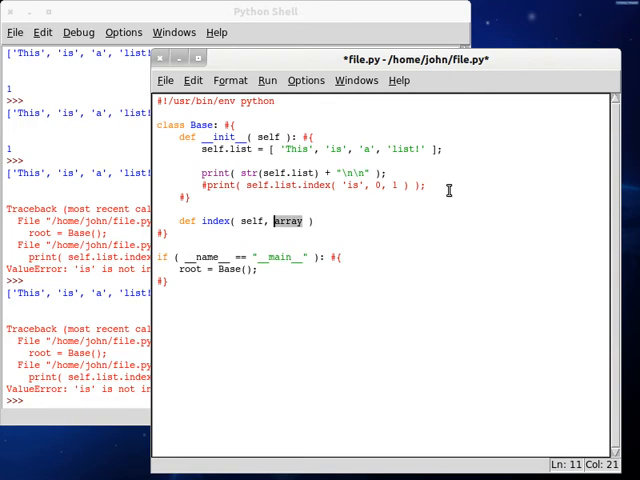
{"action": "type", "text": "list"}
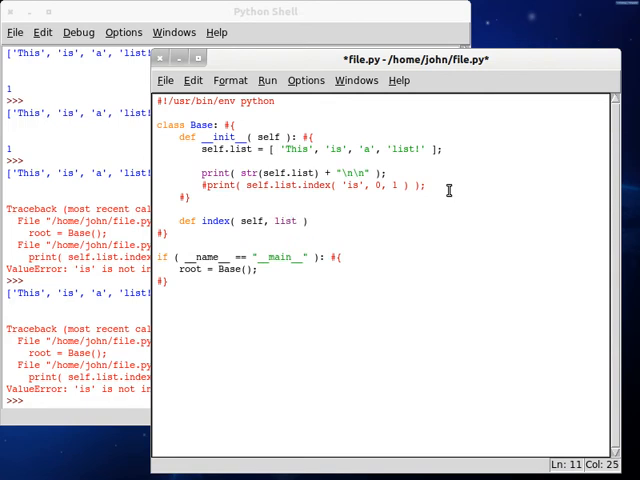
{"action": "type", "text": "array,"}
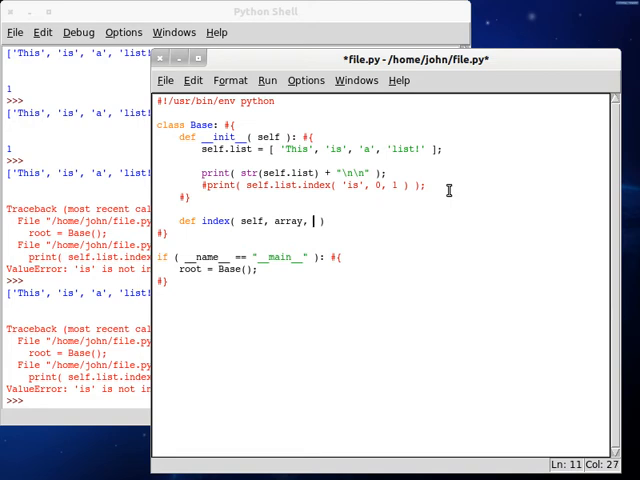
{"action": "type", "text": "value, start = 0"}
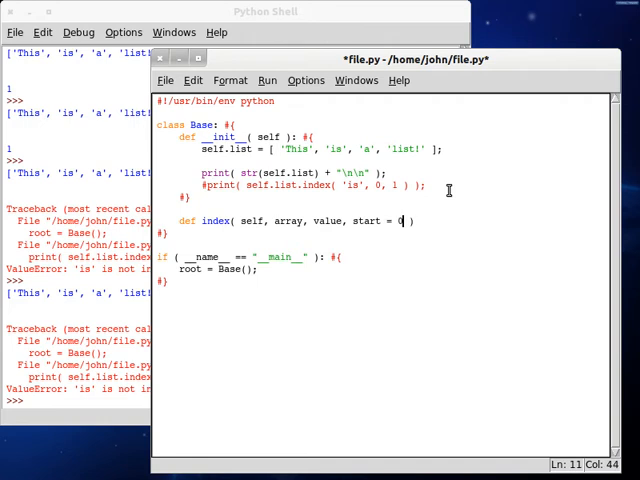
{"action": "type", "text": ", end ="}
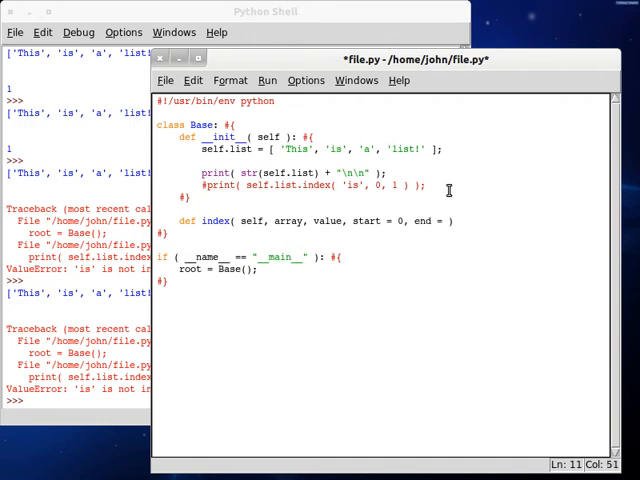
{"action": "type", "text": "None"}
{"action": "type", "text": "#}"}
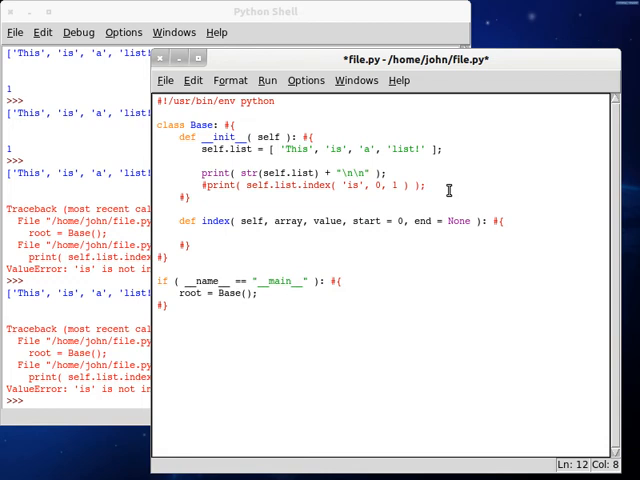
Step: Default end to len(array) when None and loop for i in range(start, end)
{"action": "type", "text": "if ( end= )"}
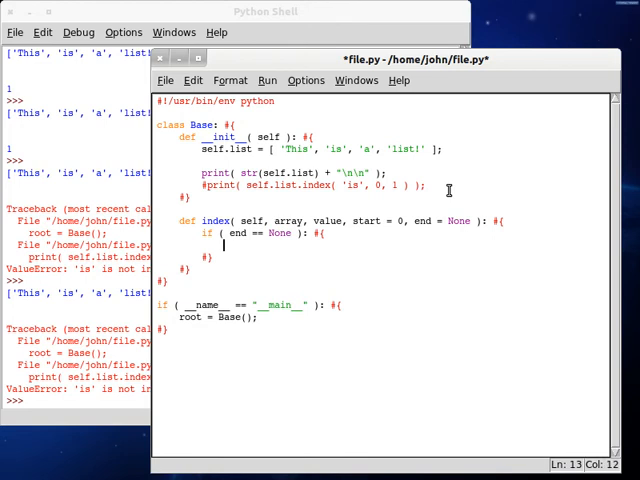
{"action": "type", "text": "end = len("}
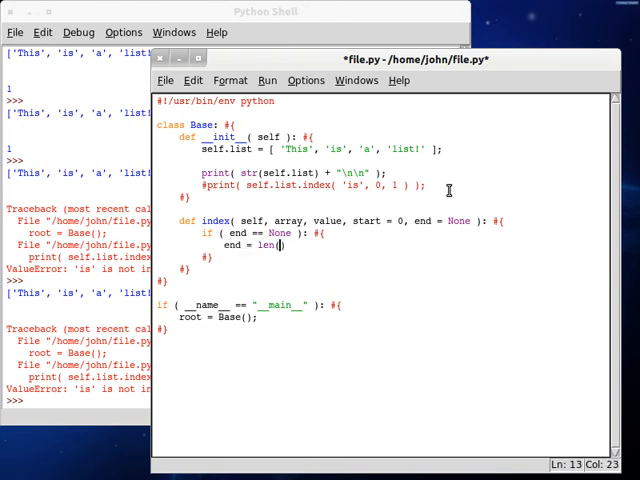
{"action": "type", "text": "array );"}
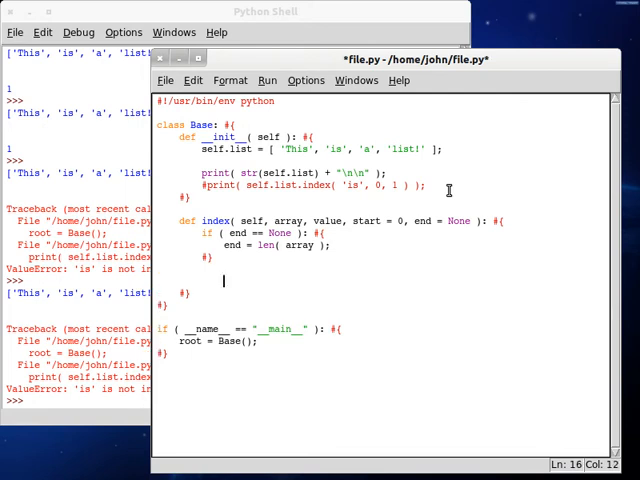
{"action": "type", "text": "for i i"}
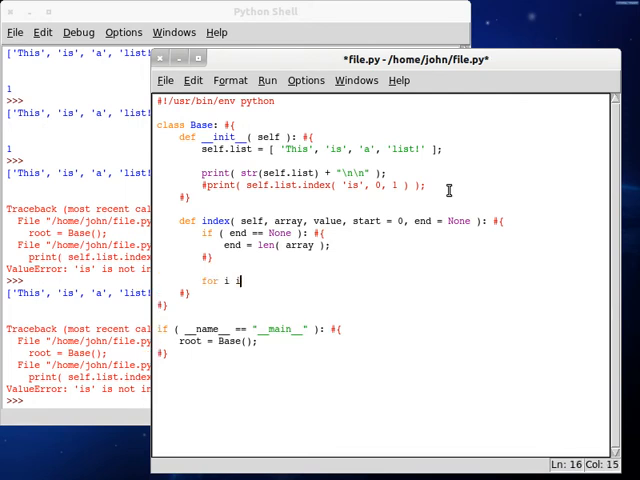
{"action": "type", "text": "n range()"}
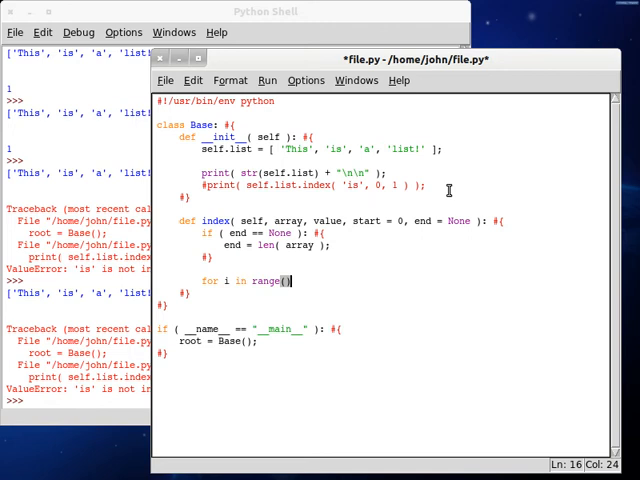
{"action": "type", "text": "start"}
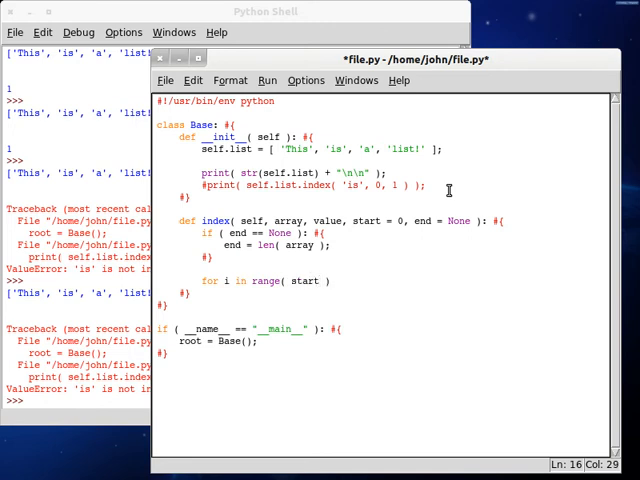
{"action": "type", "text": ", end"}
{"action": "type", "text": "#}"}
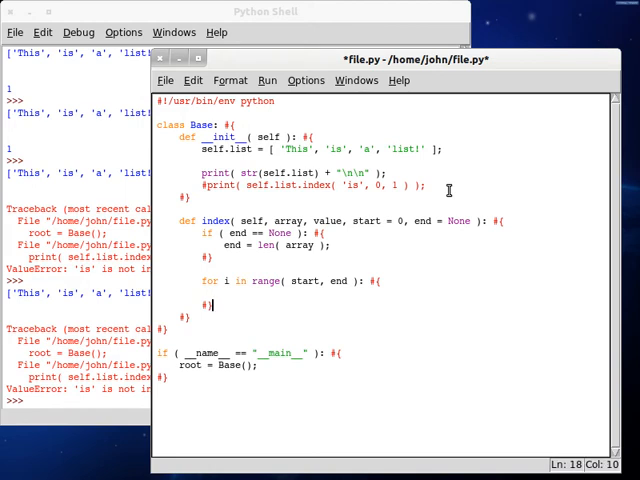
Step: Return i when array[i] == value inside the loop, with return -1 as the fallback after it
{"action": "type", "text": "if ("}
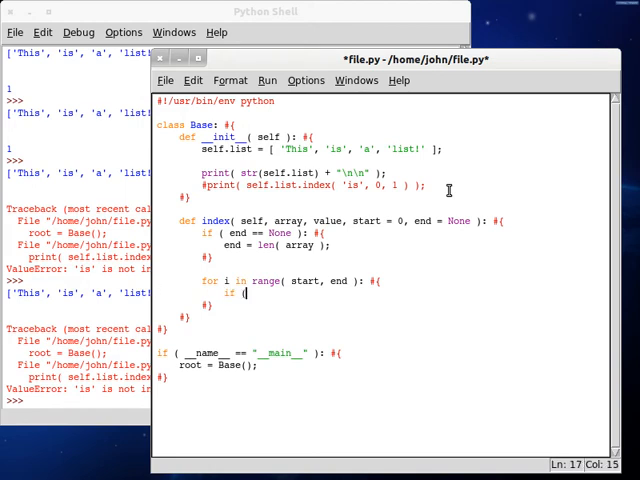
{"action": "type", "text": "a"}
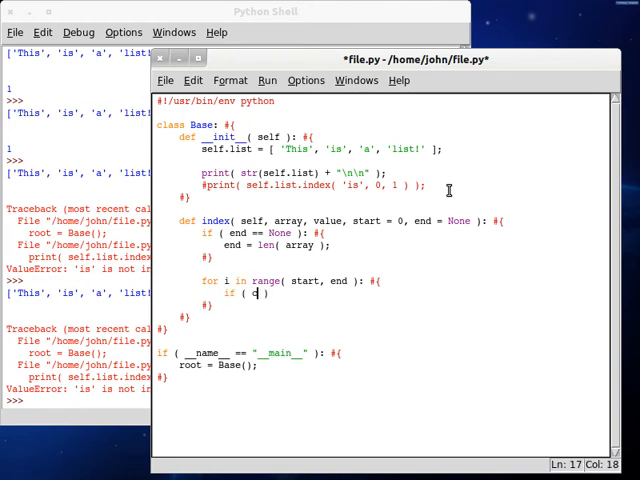
{"action": "type", "text": "array["}
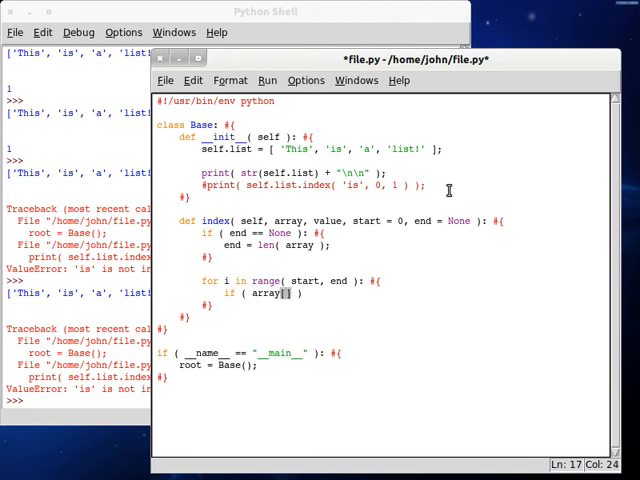
{"action": "type", "text": "i"}
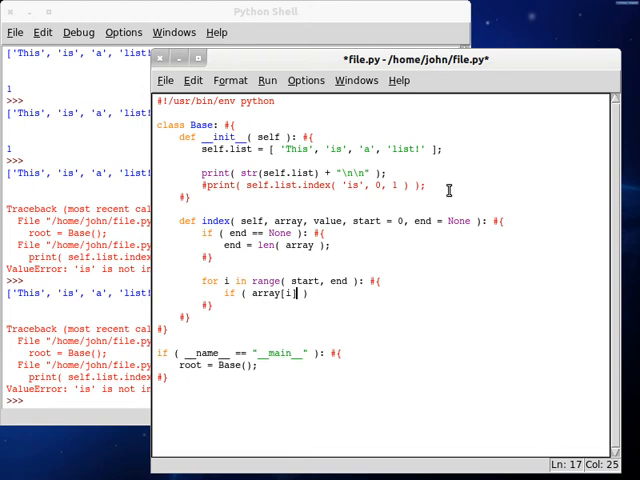
{"action": "type", "text": "== value"}
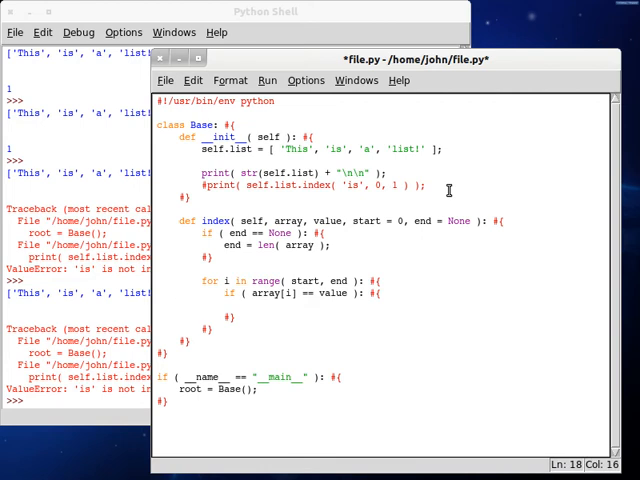
{"action": "type", "text": "return i;"}
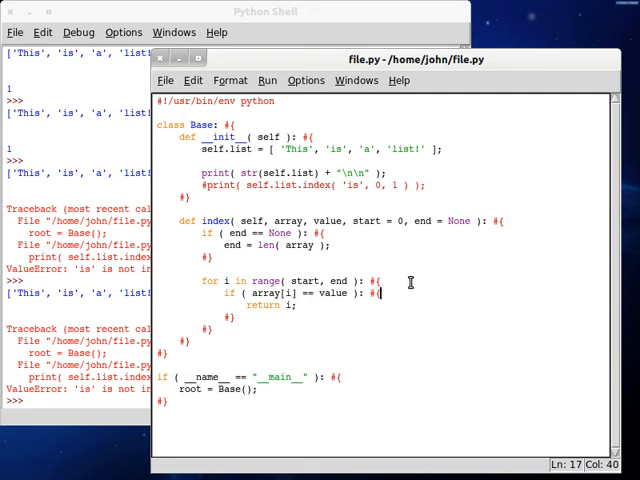
{"action": "left_click", "coordinate": [338, 304]}
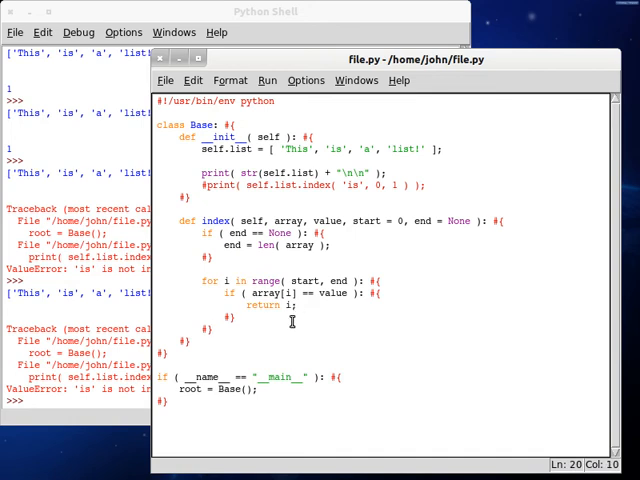
{"action": "type", "text": "return -1;"}
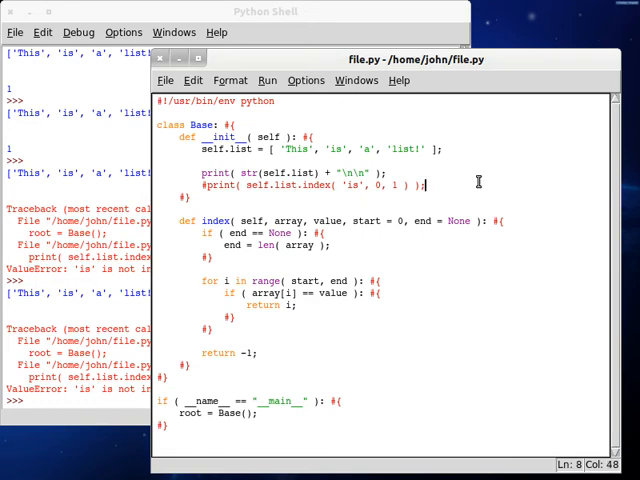
Step: Print self.index(self.list, 'is', 2) and a 0, 3 variant in __init__, then run to show -1 results
{"action": "type", "text": "print()"}
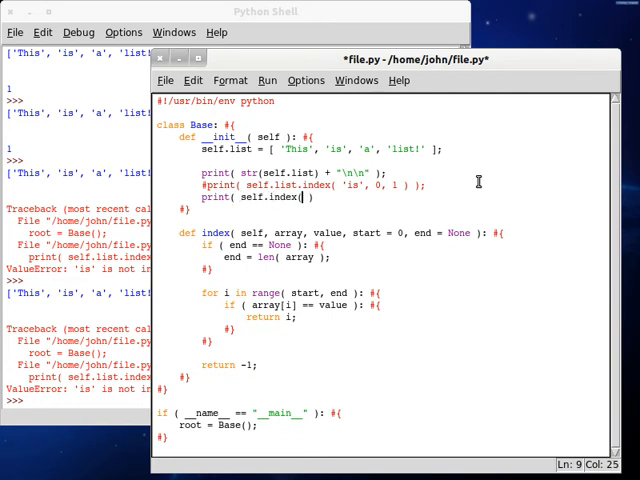
{"action": "type", "text": "self.list, \"is"}
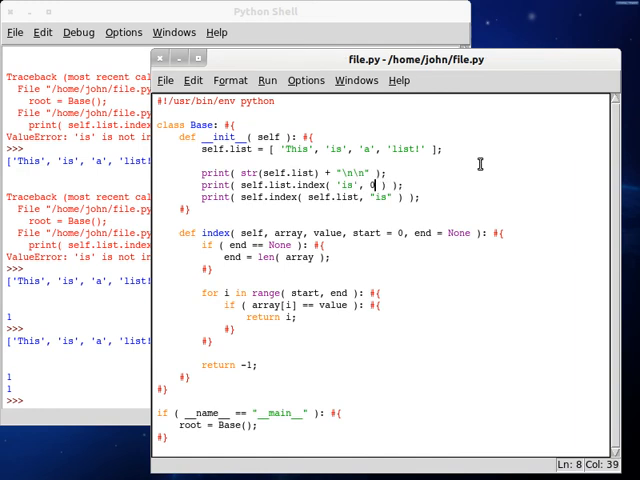
{"action": "type", "text": "2"}
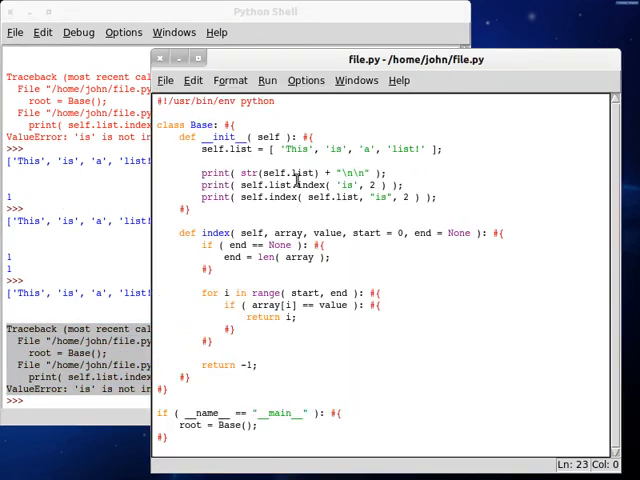
{"action": "type", "text": "#$"}
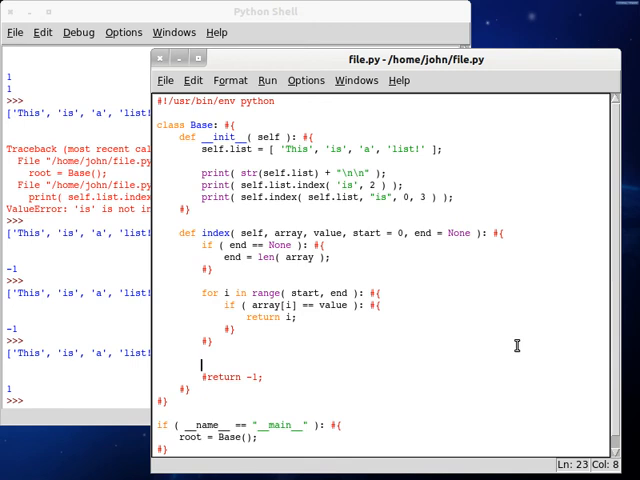
Step: Raise ValueError("'" + value + "' is not in list") before return -1, comment the builtin print, and run to show the traceback
{"action": "type", "text": "raise"}
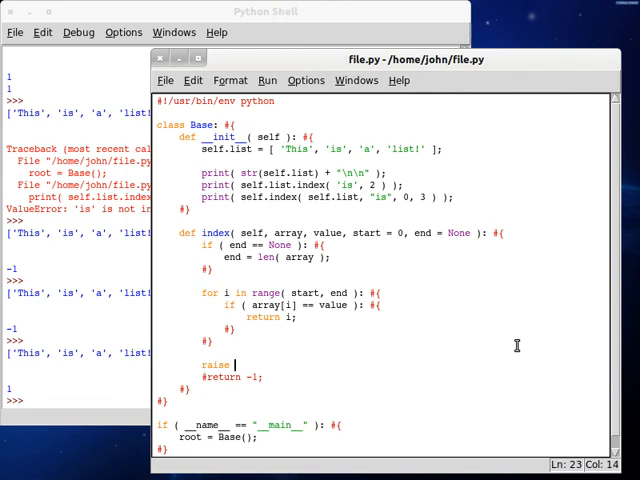
{"action": "type", "text": "ValueError("}
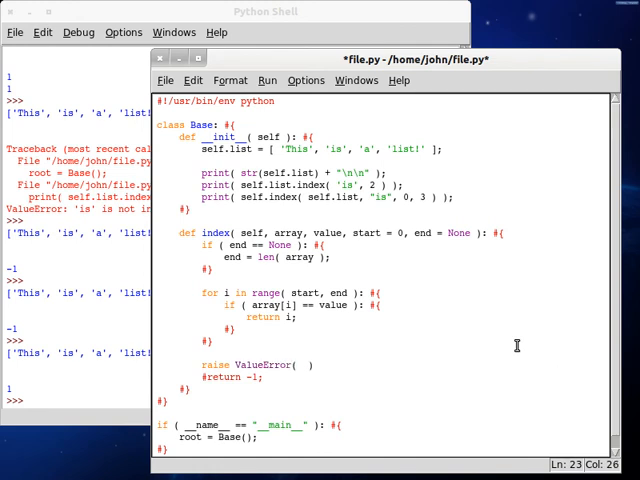
{"action": "left_click", "coordinate": [264, 12]}
{"action": "type", "text": "\"'\" + value \"' is not "}
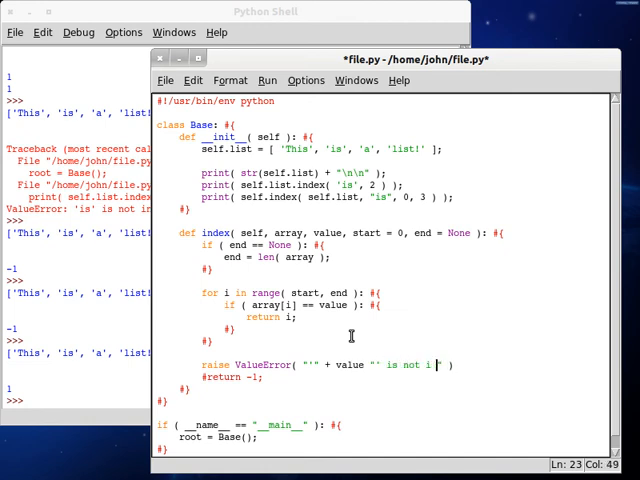
{"action": "type", "text": "ist"}
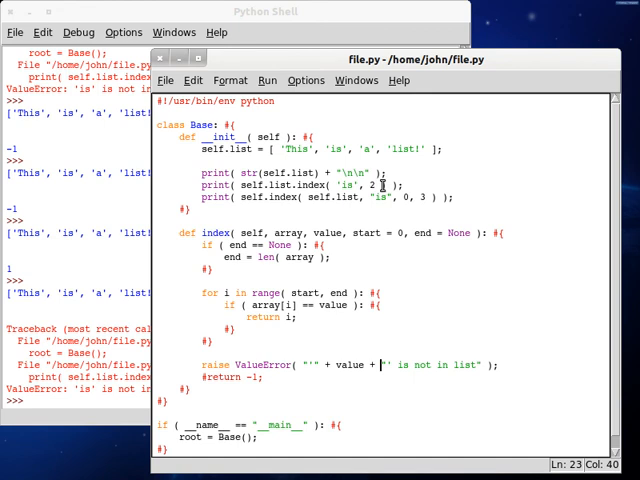
{"action": "left_click", "coordinate": [304, 174]}
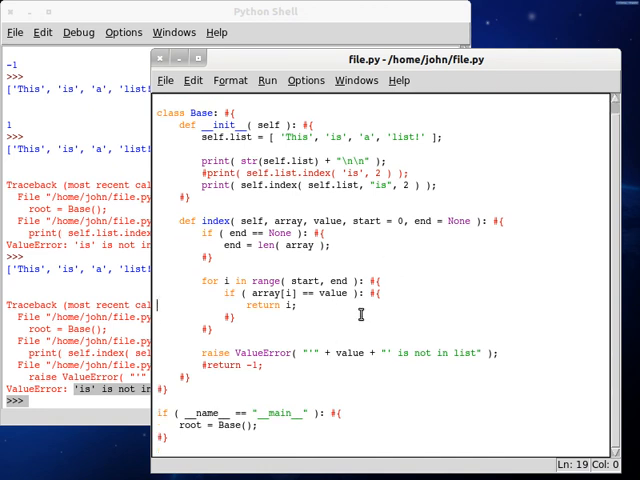
{"action": "mouse_move", "coordinate": [344, 278]}
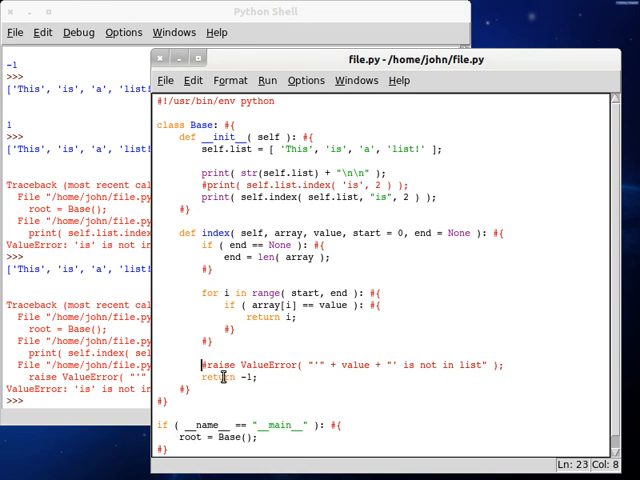
Step: Wrap the raise and return -1 lines in ''' # Toggle a quote from this end comments so one quote switches the branch
{"action": "type", "text": "#"}
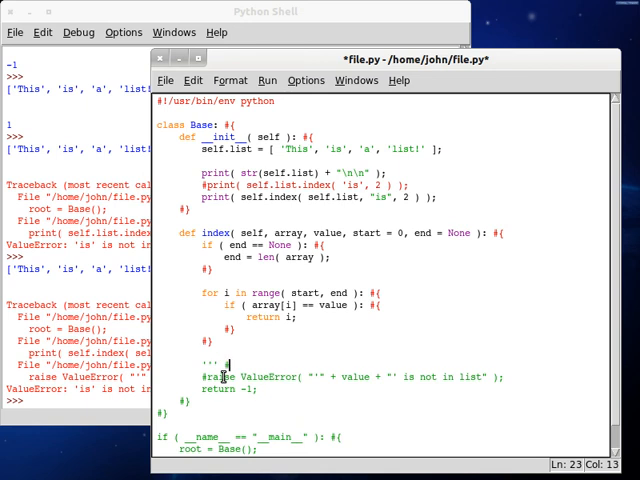
{"action": "type", "text": "# ''' # Toggle a qupote"}
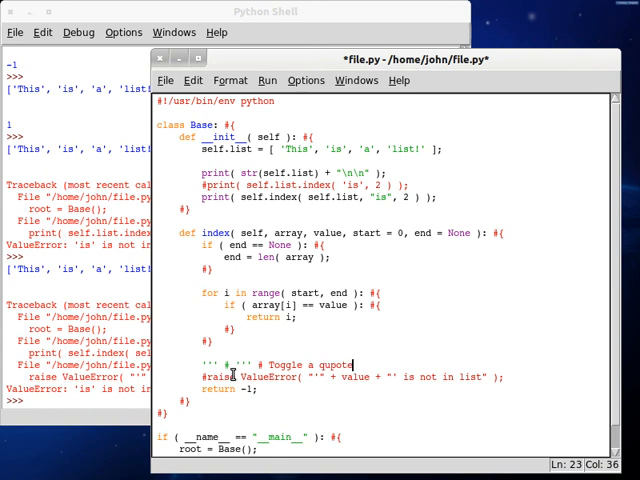
{"action": "type", "text": "from"}
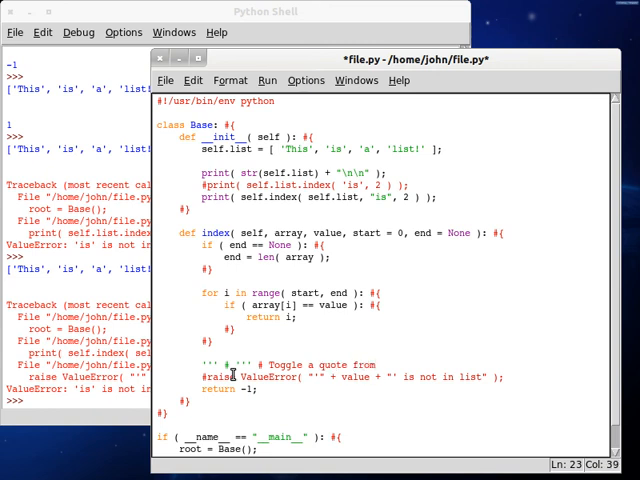
{"action": "type", "text": "this ending comment to run code below"}
{"action": "type", "text": "''' # ''' #"}
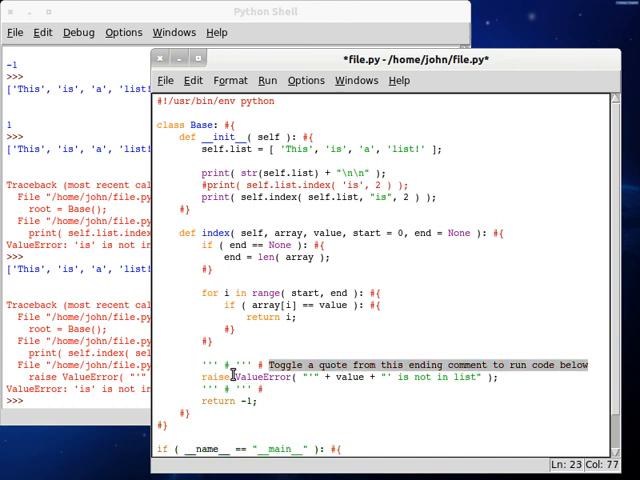
{"action": "scroll", "scroll_direction": "down", "scroll_amount": 3}
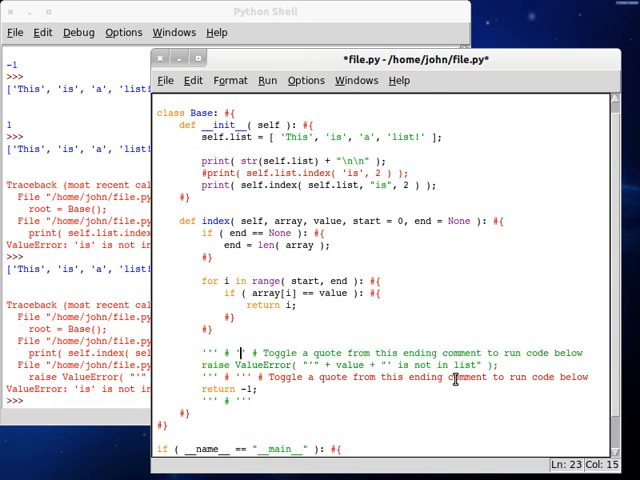
{"action": "left_click", "coordinate": [200, 376]}
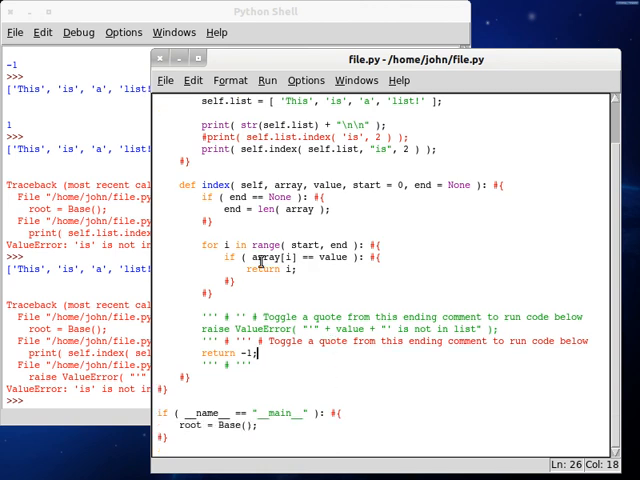
{"action": "mouse_move", "coordinate": [300, 292]}
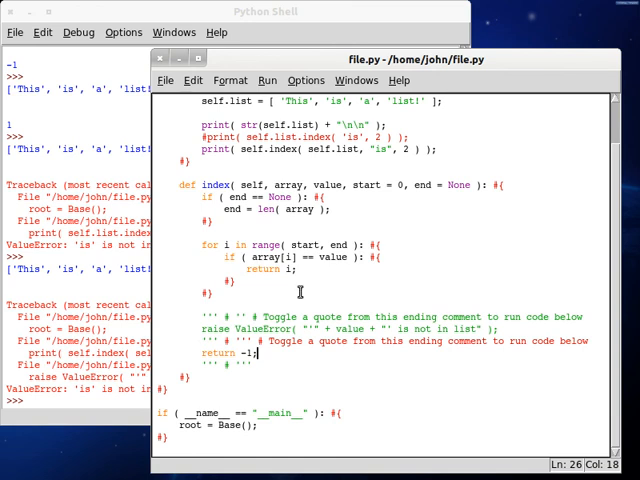